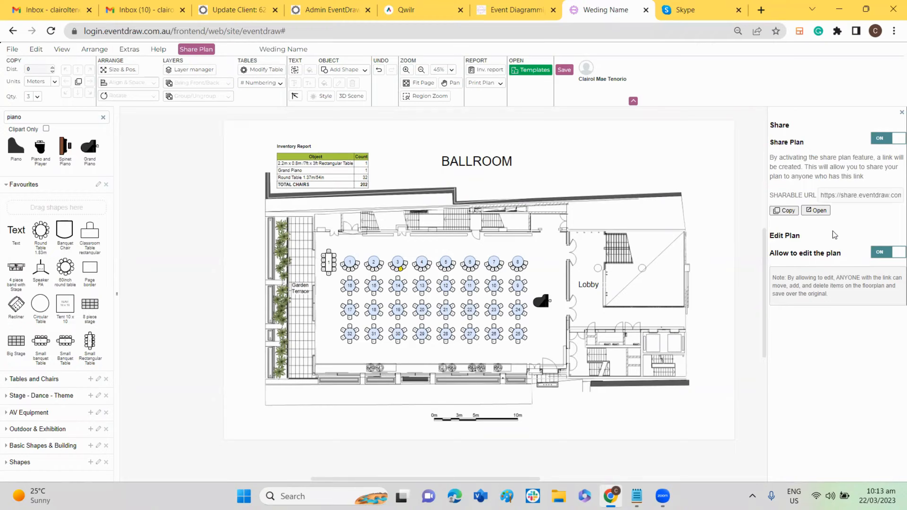
{"action": "mouse_move", "coordinate": [482, 82]}
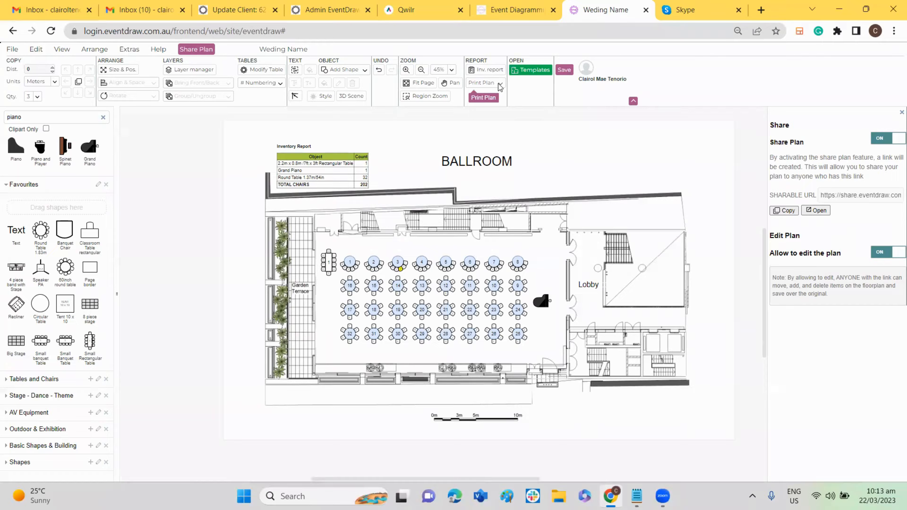
Step: List the Print Plan export formats: two full PDFs, area PDF, PNG, JPEG and SVG
{"action": "left_click", "coordinate": [481, 83]}
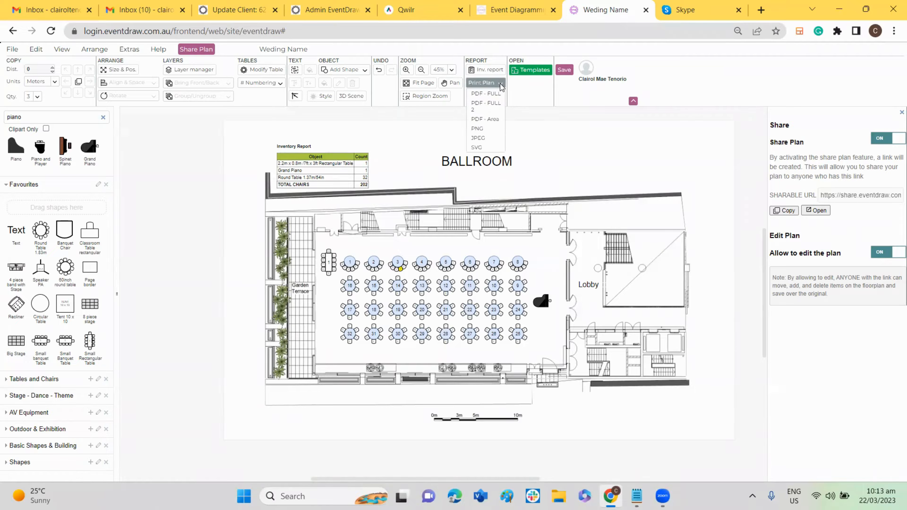
{"action": "mouse_move", "coordinate": [486, 95]}
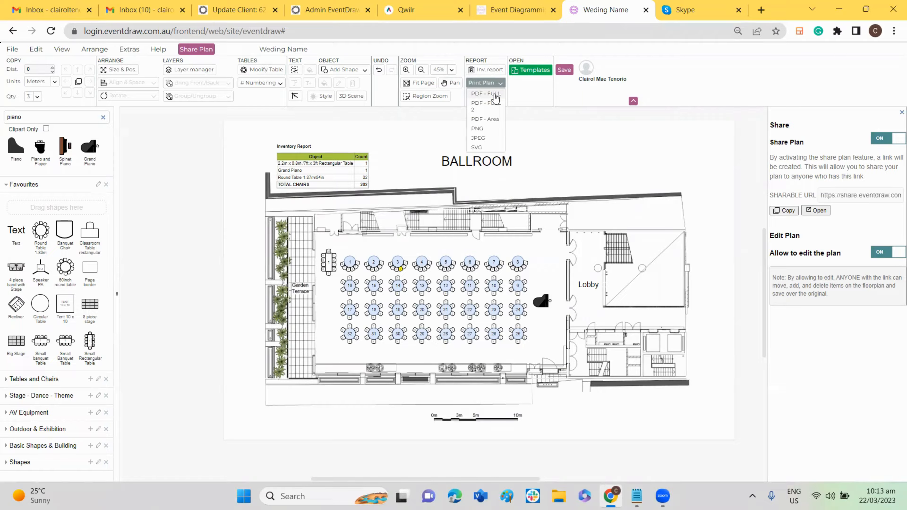
{"action": "mouse_move", "coordinate": [493, 119]}
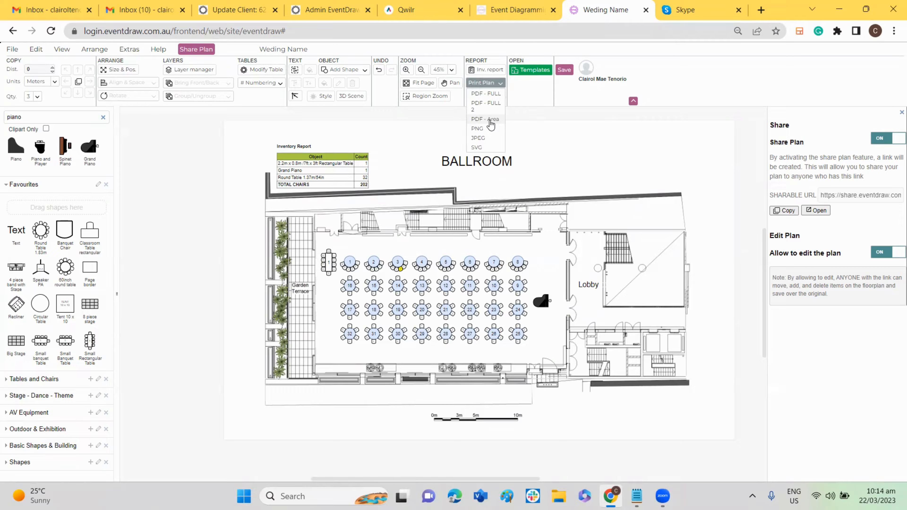
{"action": "mouse_move", "coordinate": [500, 123]}
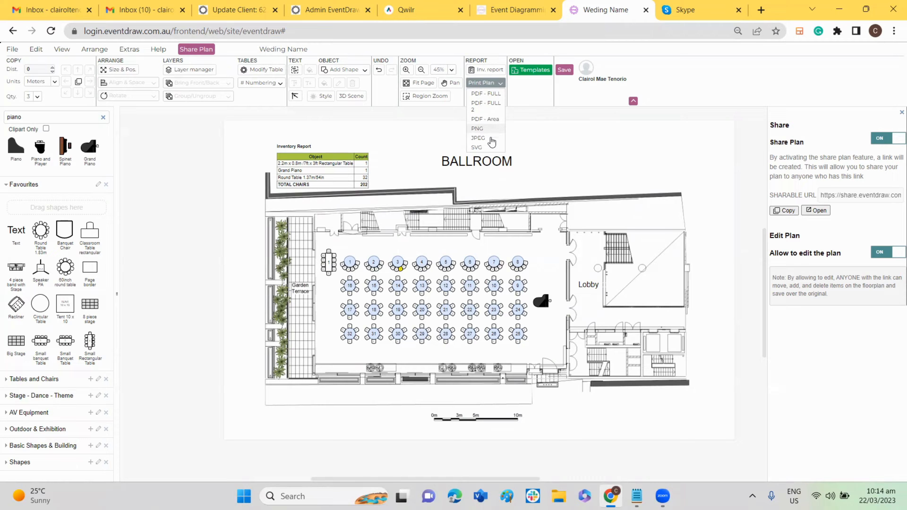
{"action": "mouse_move", "coordinate": [491, 148]}
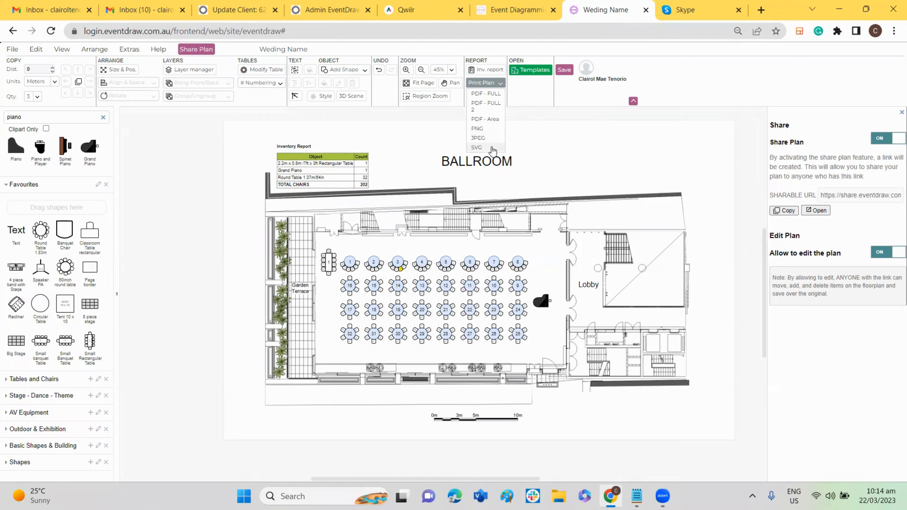
{"action": "mouse_move", "coordinate": [571, 207]}
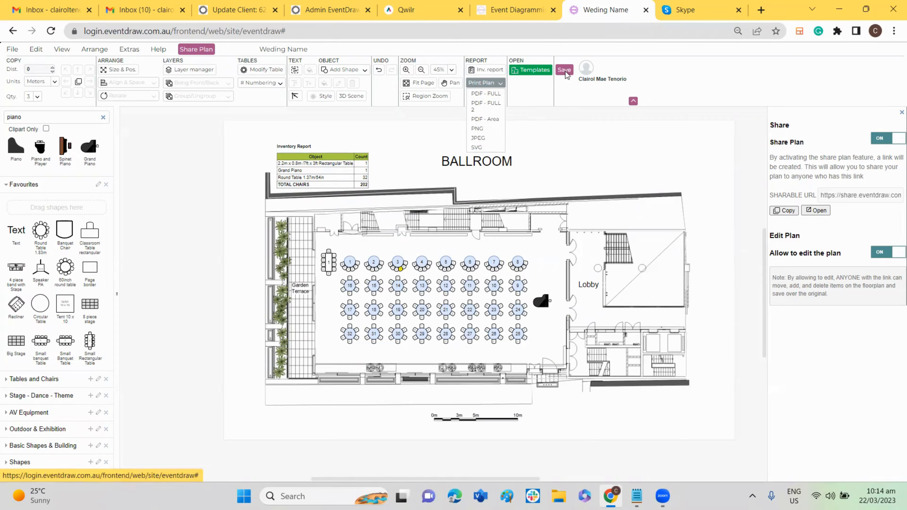
Step: Bring up the Save as dialog for the 'Weding Name' plan with local, cloud and template destinations
{"action": "left_click", "coordinate": [564, 70]}
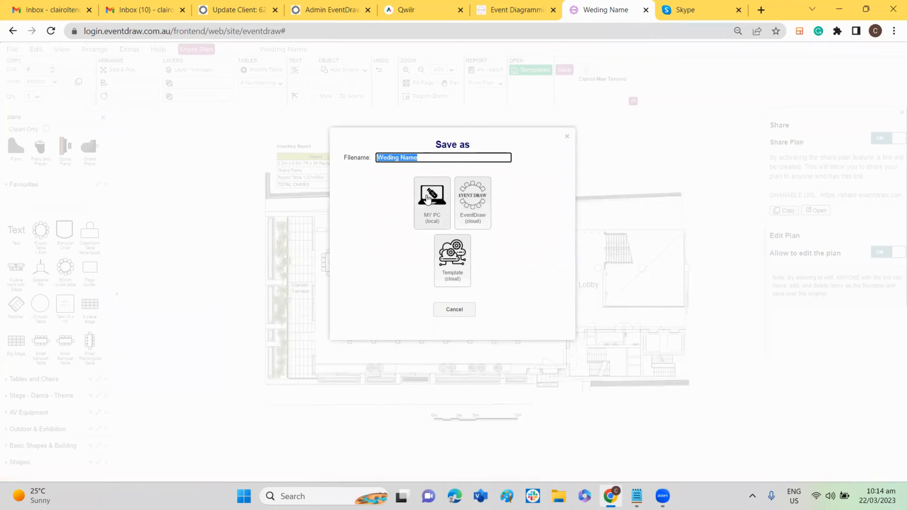
{"action": "mouse_move", "coordinate": [473, 200]}
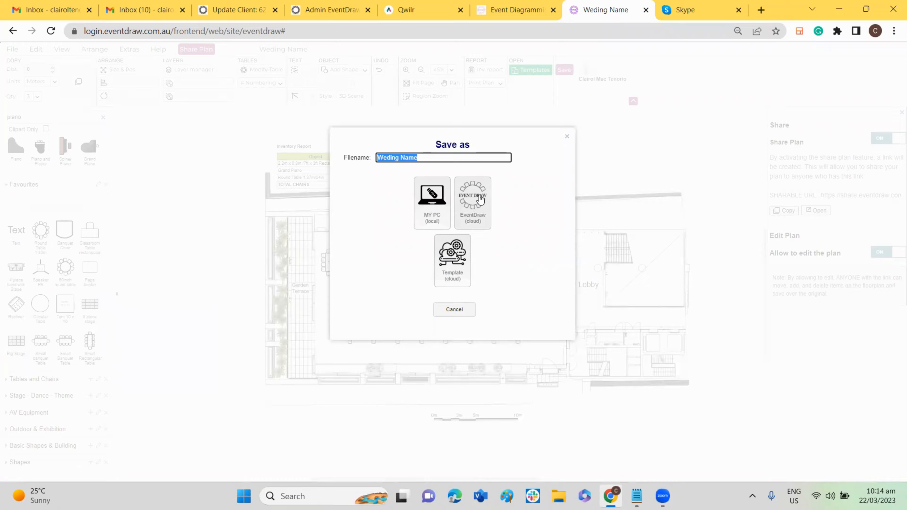
{"action": "mouse_move", "coordinate": [477, 200]}
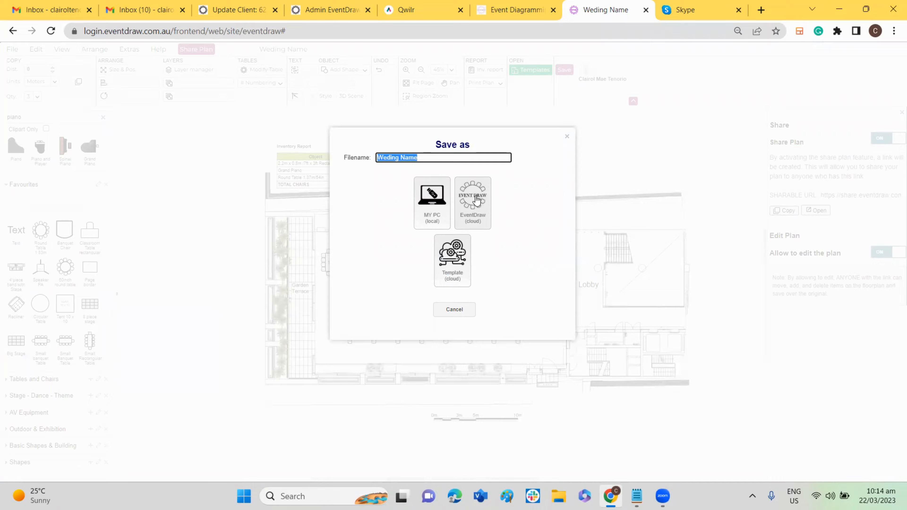